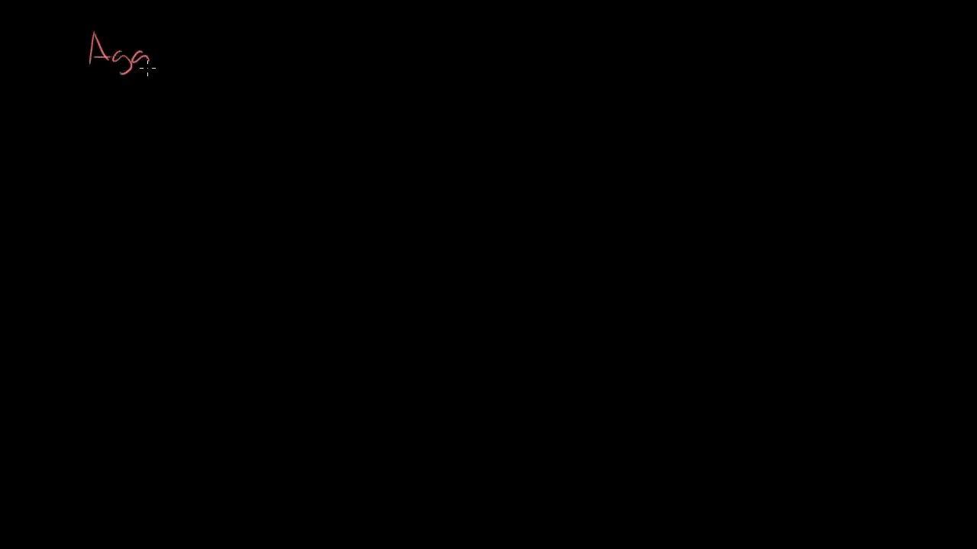
Write the red heading 'Aggregate Supply' at the top left.
type("regat")
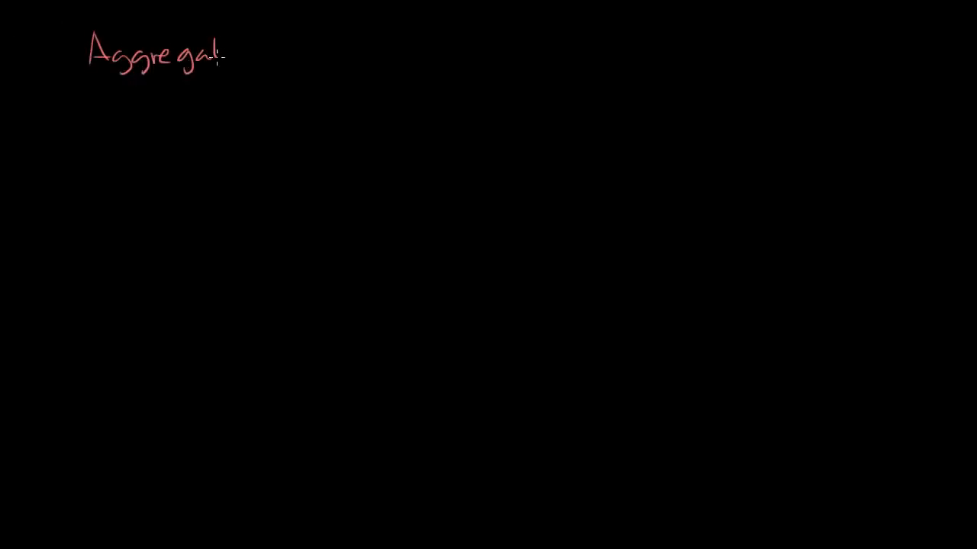
type("Supply")
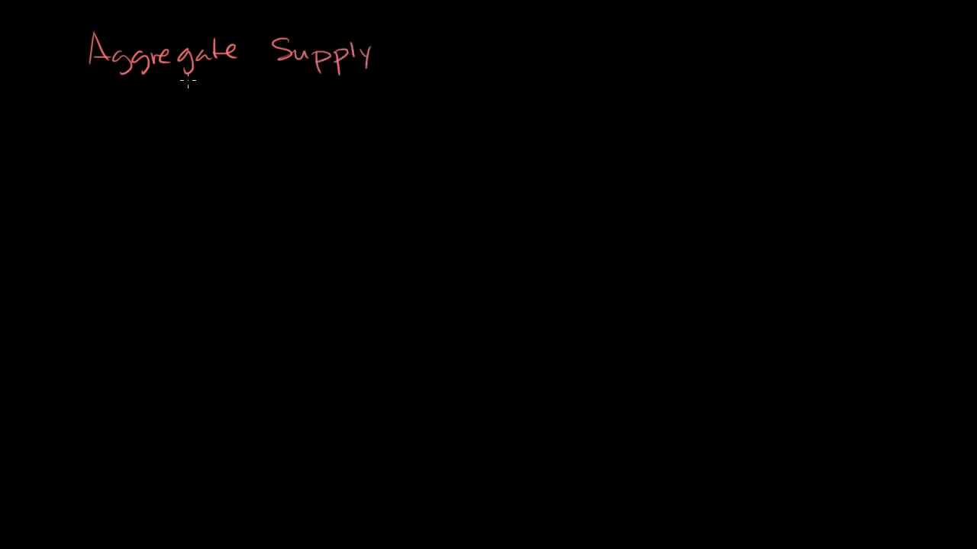
Write the green '*long-run' note beneath the heading.
left_click_drag(140, 92, 170, 114)
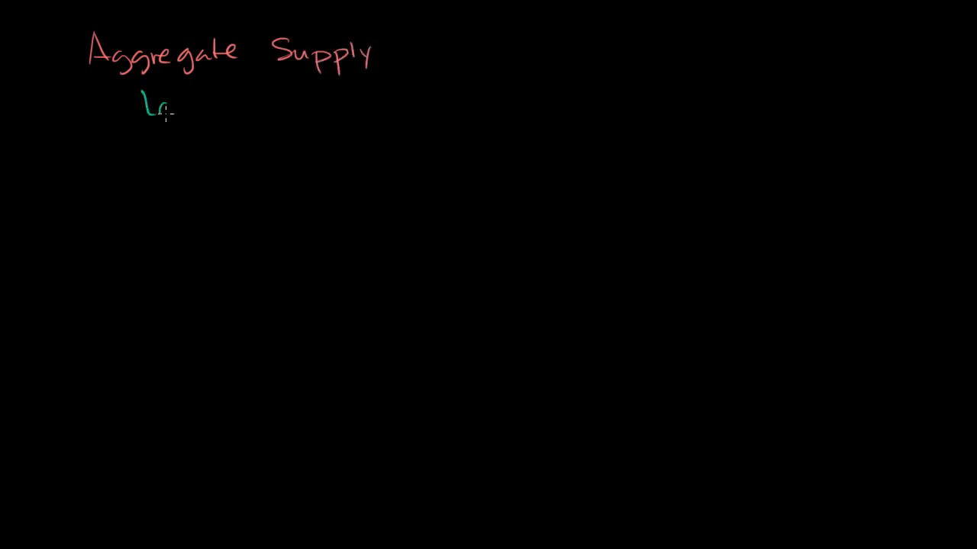
type("Long -")
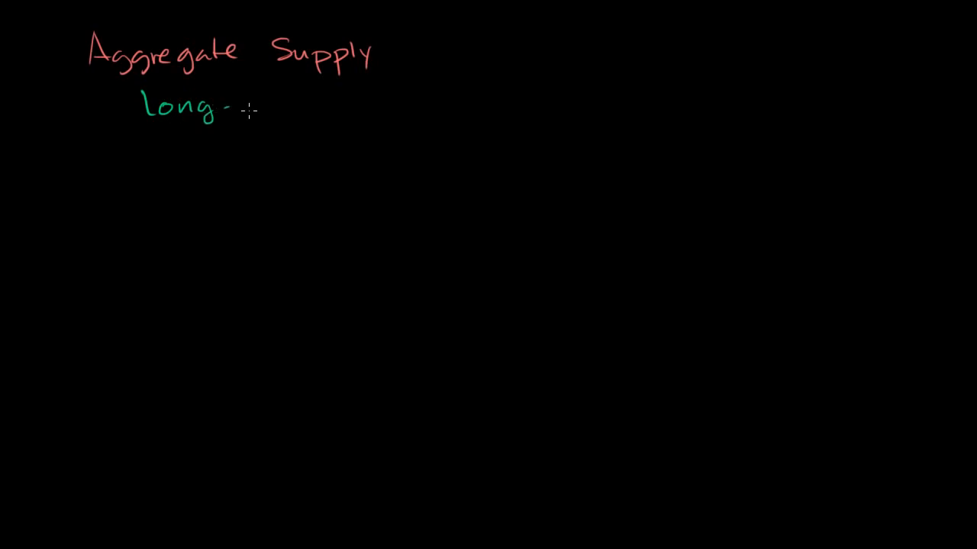
type("run")
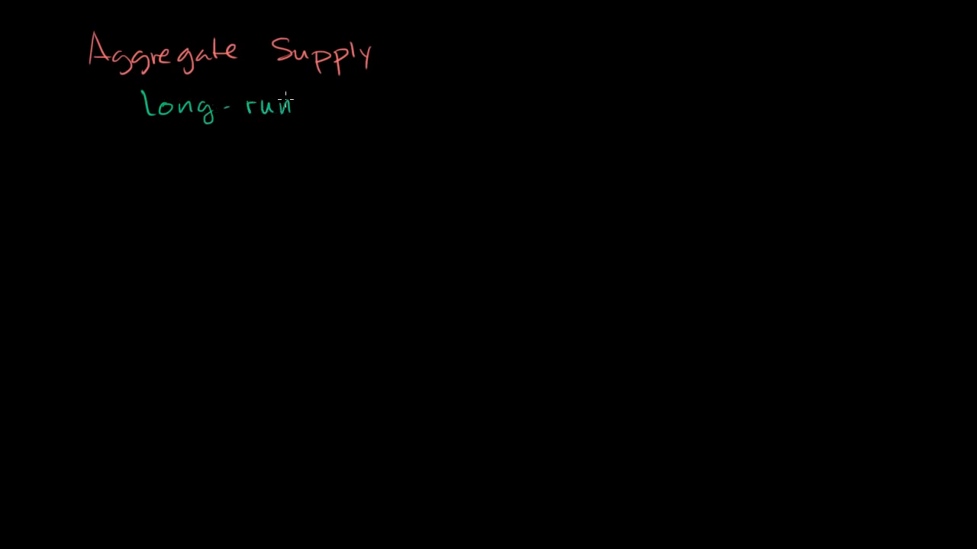
left_click(129, 105)
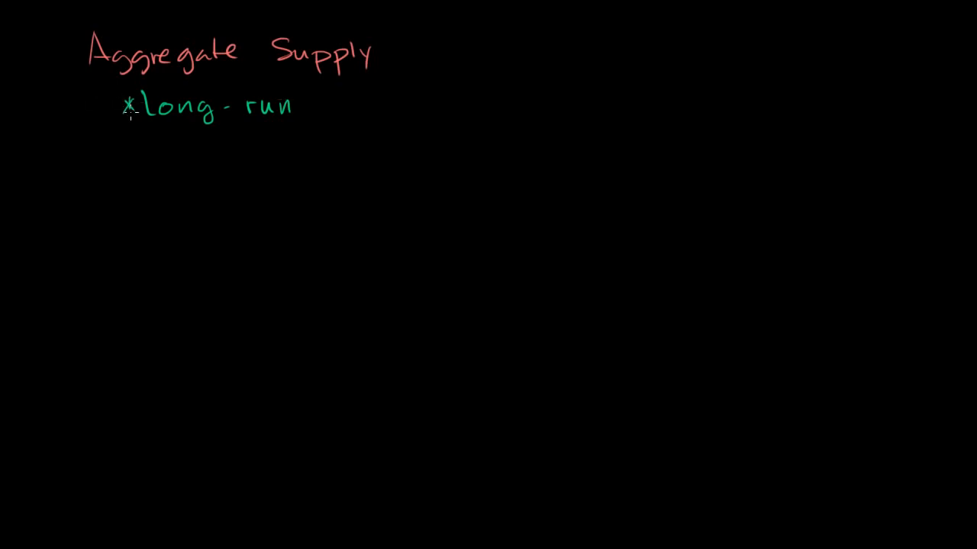
mouse_move(159, 188)
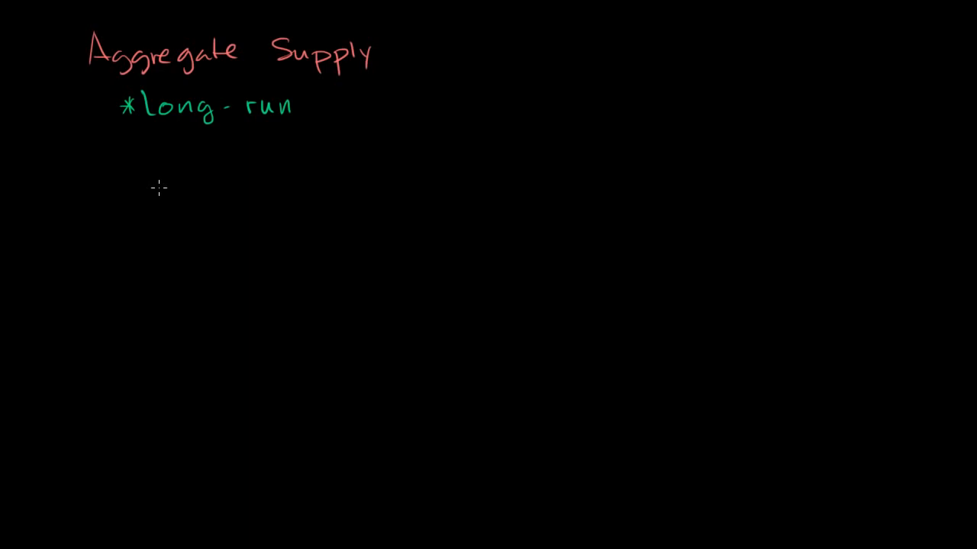
Draw green vertical and horizontal axes meeting at the origin below the note.
left_click_drag(165, 164, 168, 400)
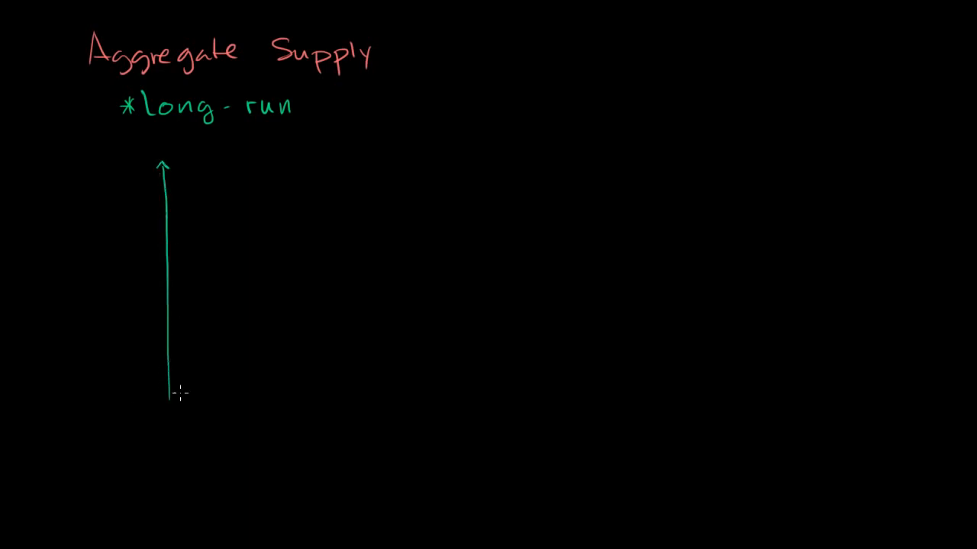
left_click_drag(167, 406, 415, 405)
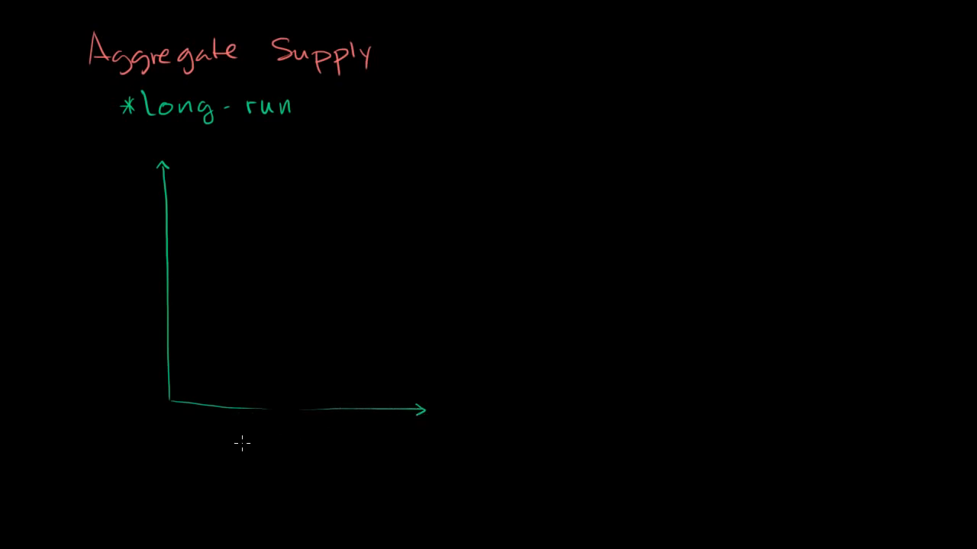
mouse_move(247, 479)
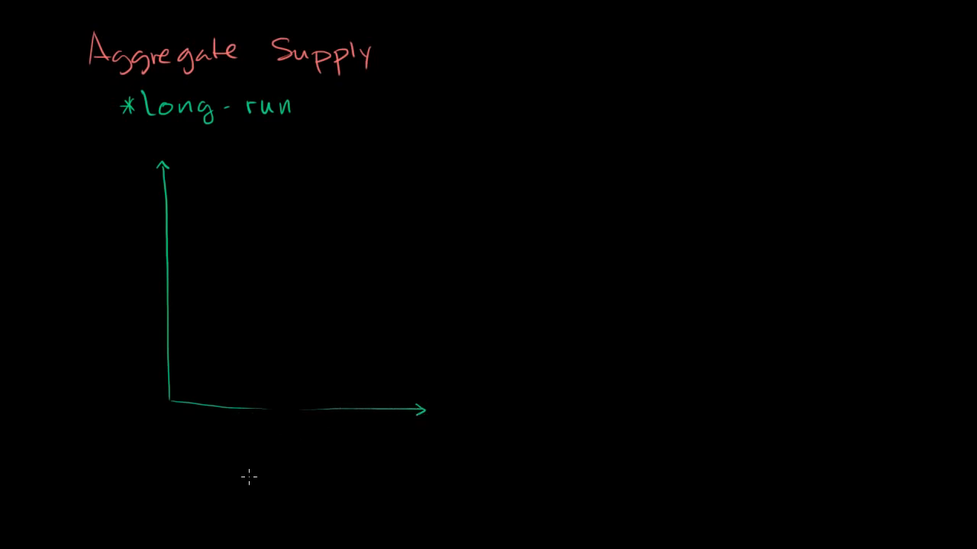
mouse_move(223, 503)
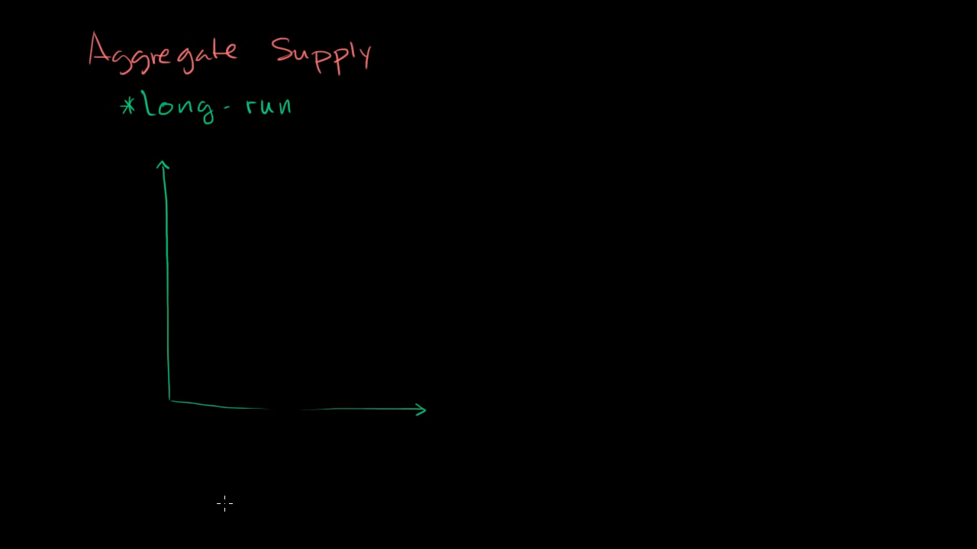
mouse_move(219, 510)
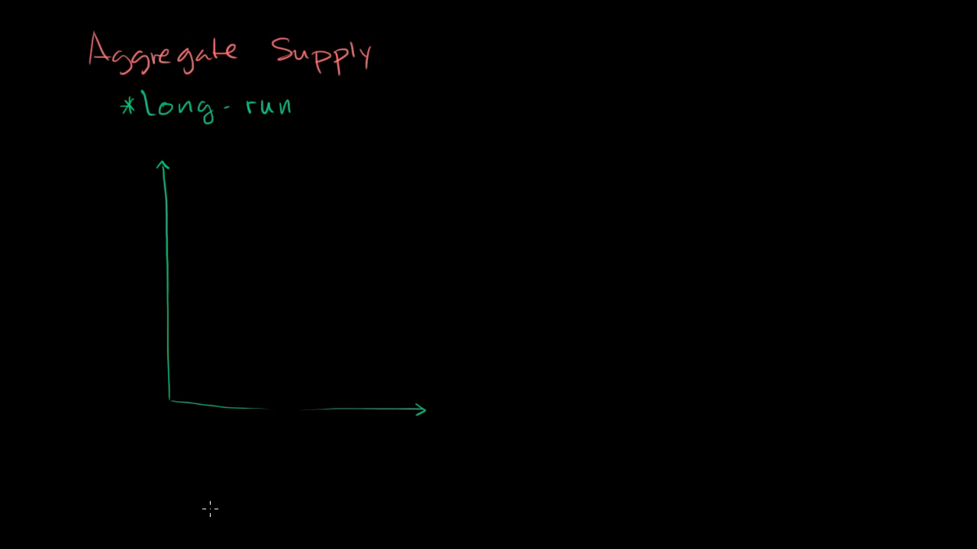
mouse_move(119, 316)
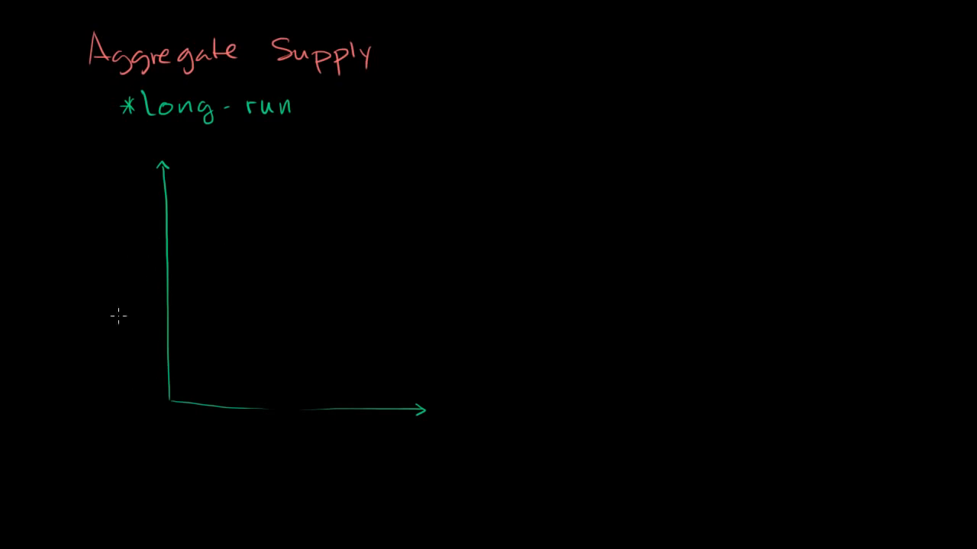
mouse_move(18, 195)
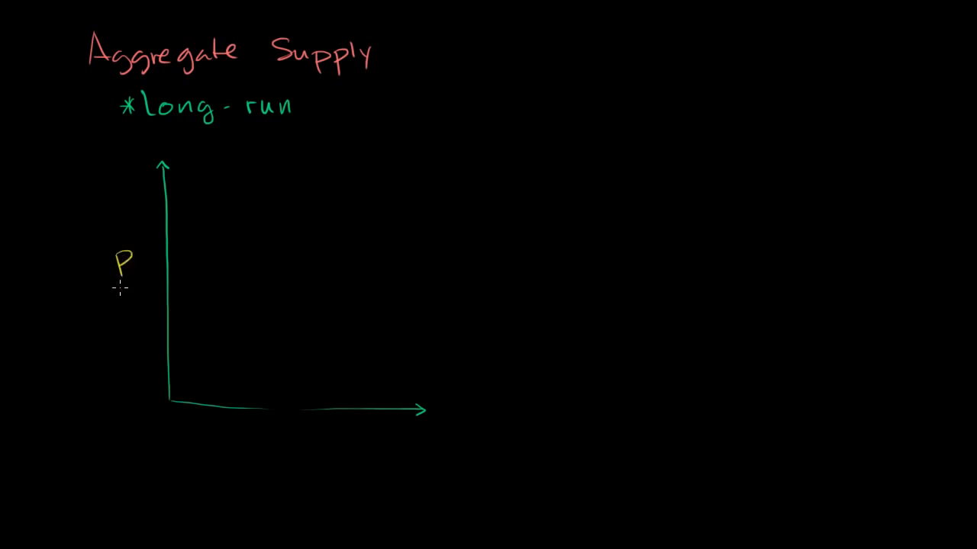
mouse_move(114, 296)
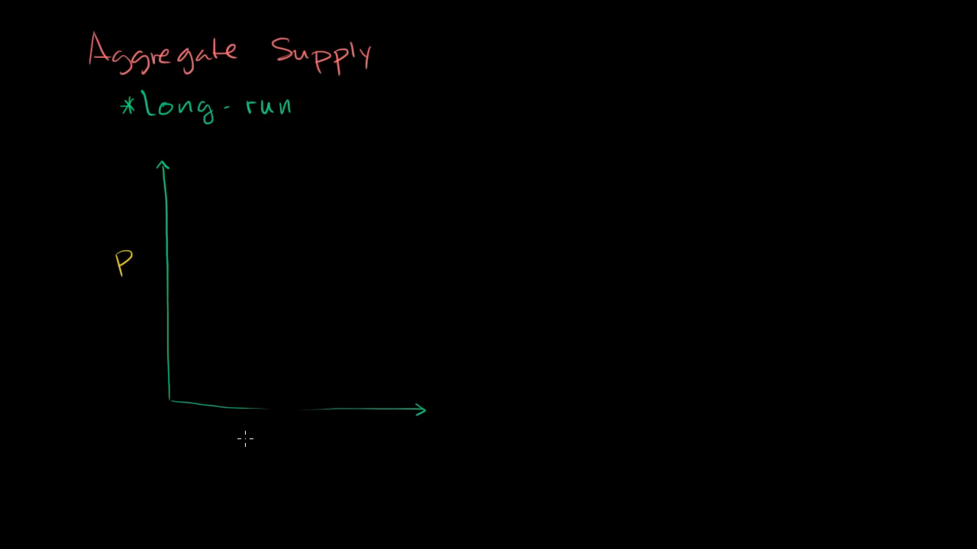
Label the horizontal axis 'Real GDP' in yellow.
type("Real G")
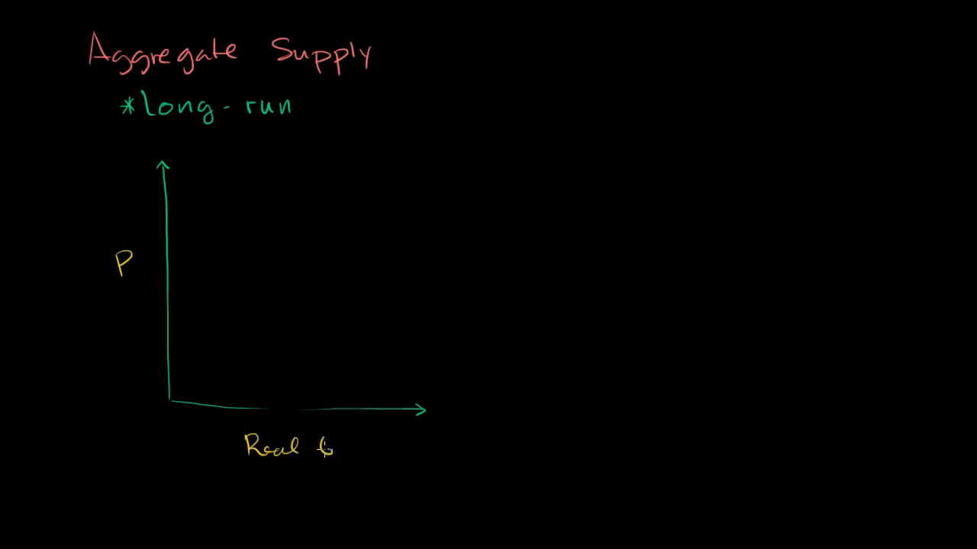
type("GDP")
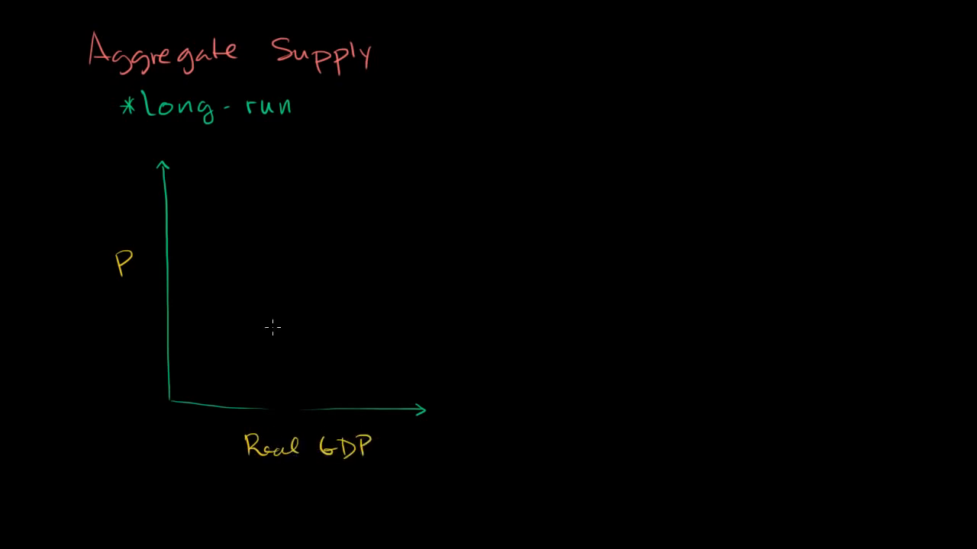
mouse_move(235, 288)
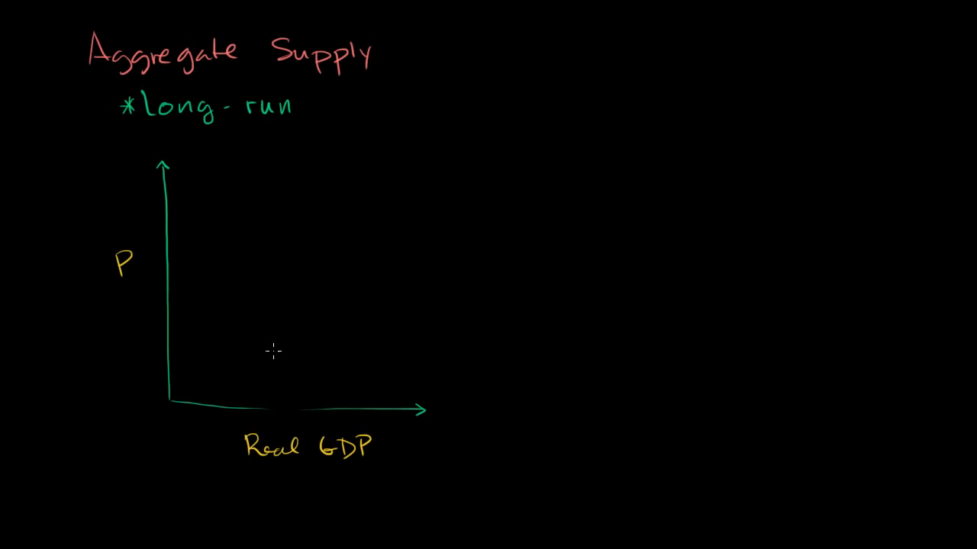
mouse_move(306, 415)
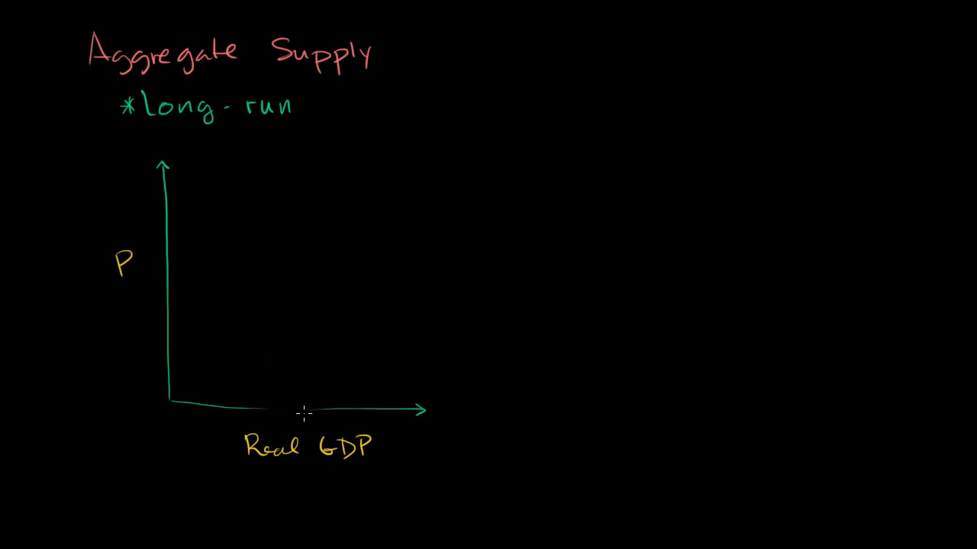
mouse_move(309, 418)
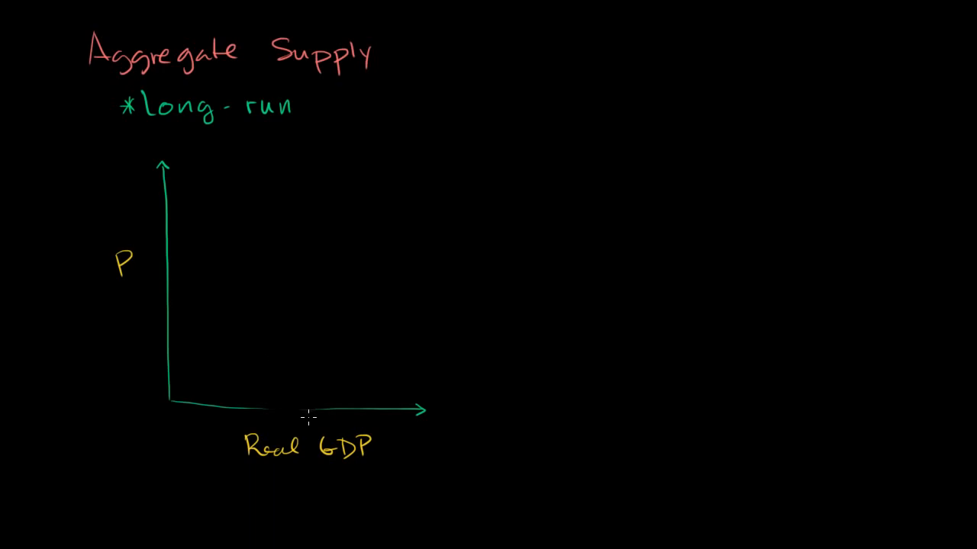
mouse_move(311, 409)
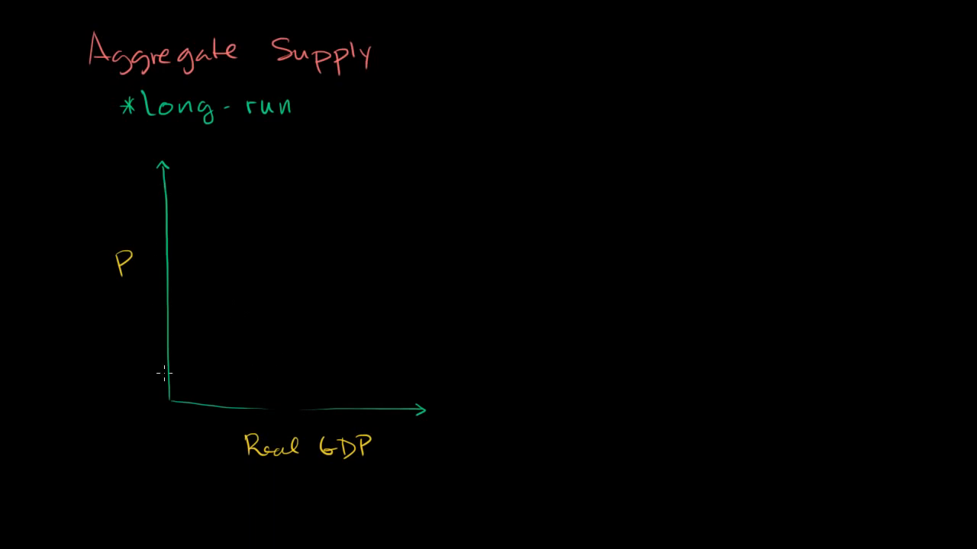
mouse_move(284, 174)
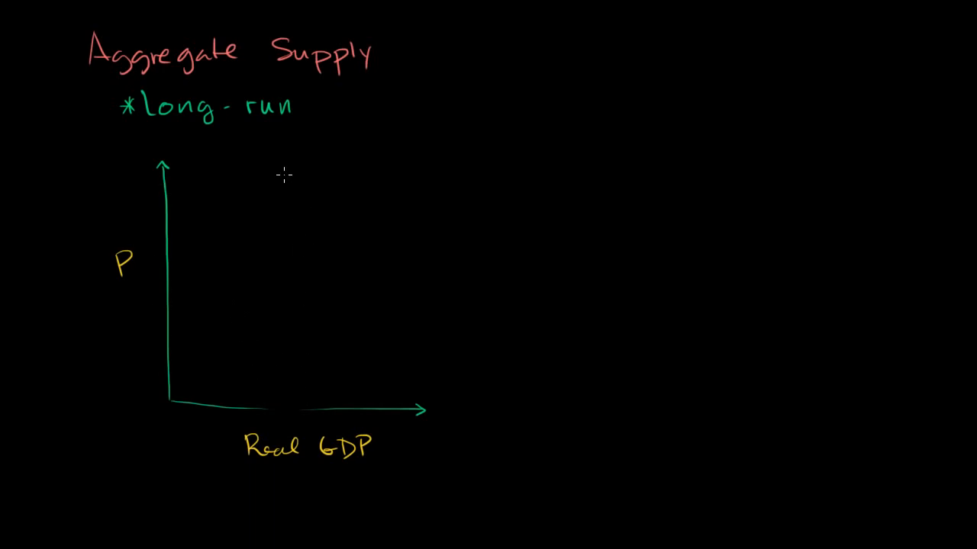
Draw the vertical magenta LRAS line with a short yellow rightward arrow beside it.
left_click_drag(283, 168, 287, 382)
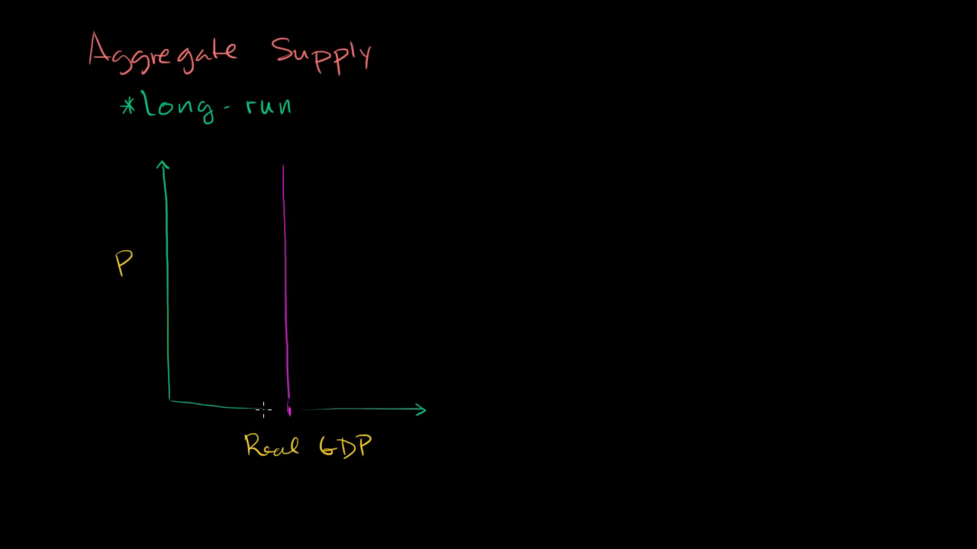
mouse_move(272, 329)
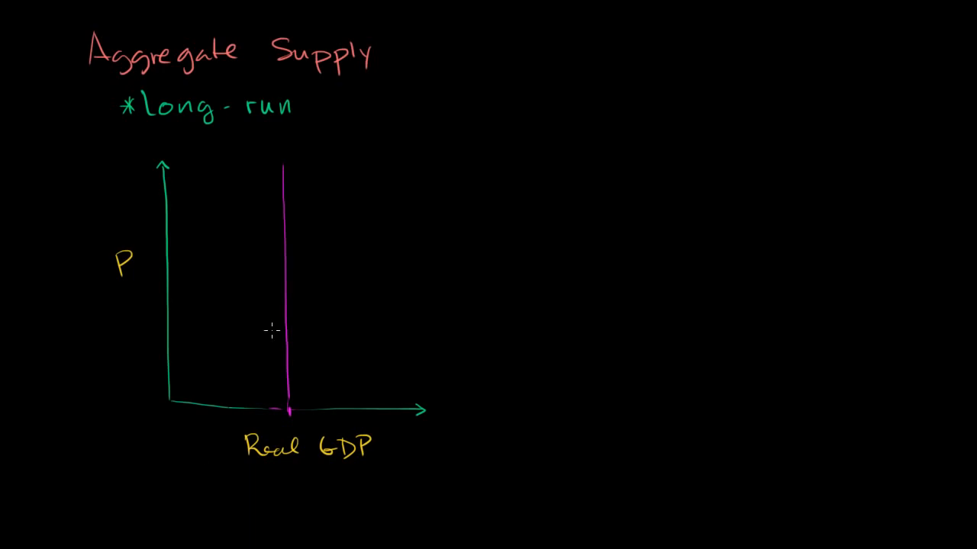
mouse_move(284, 338)
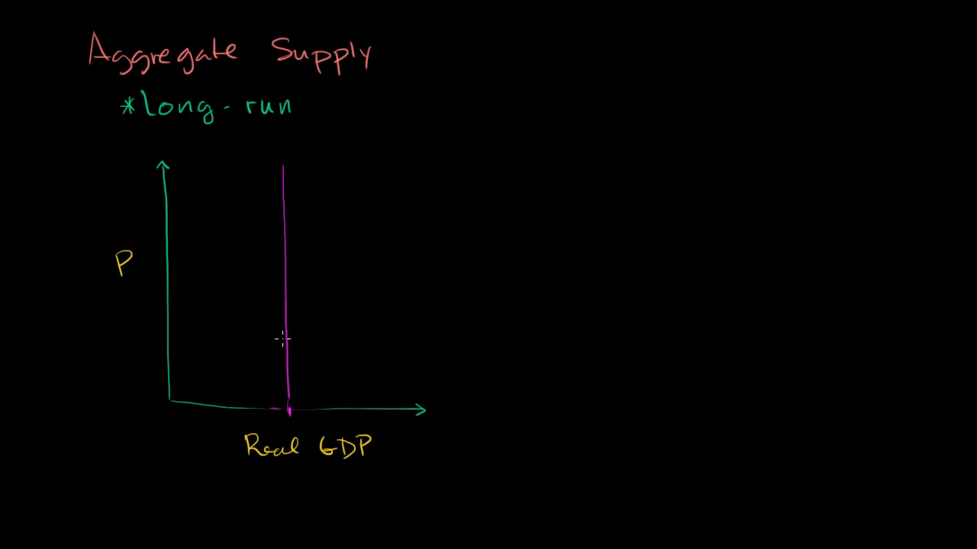
mouse_move(277, 359)
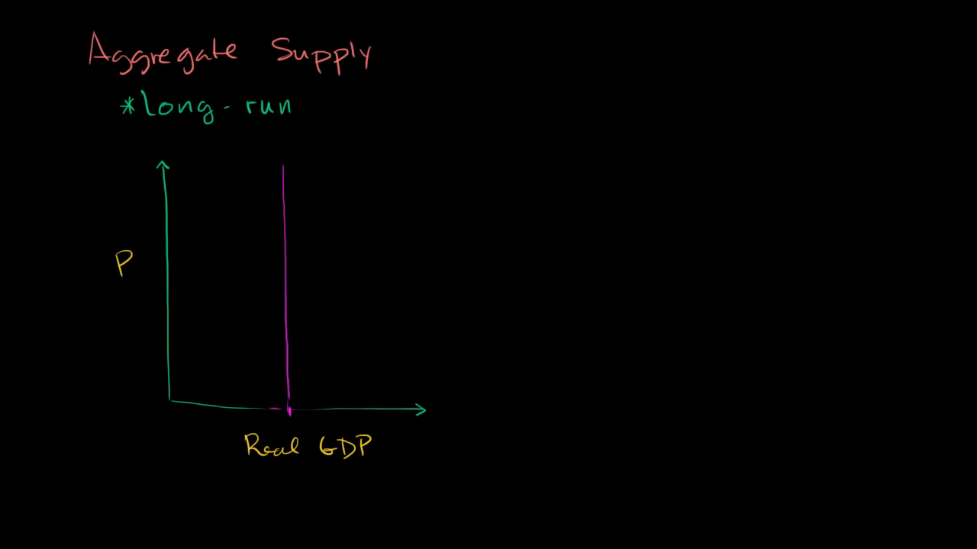
mouse_move(232, 381)
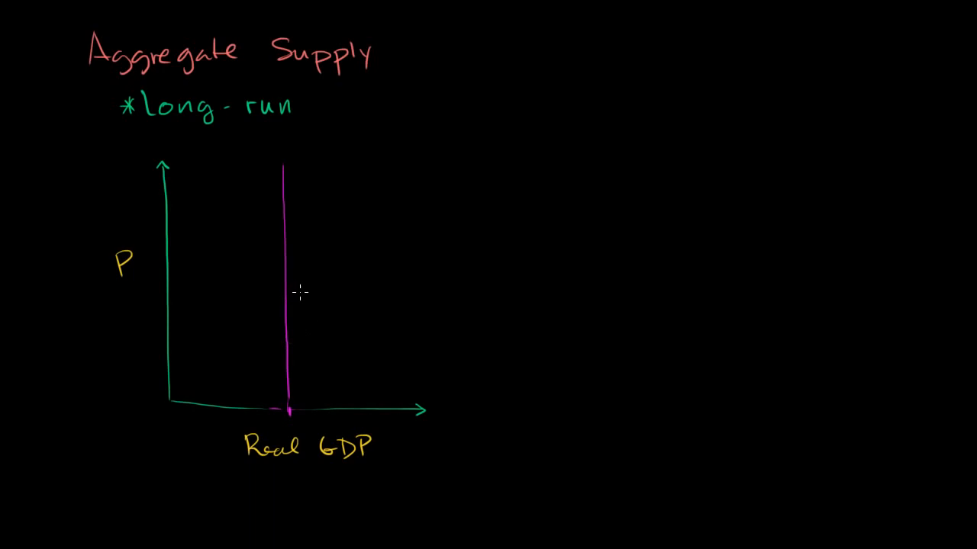
left_click_drag(293, 296, 321, 297)
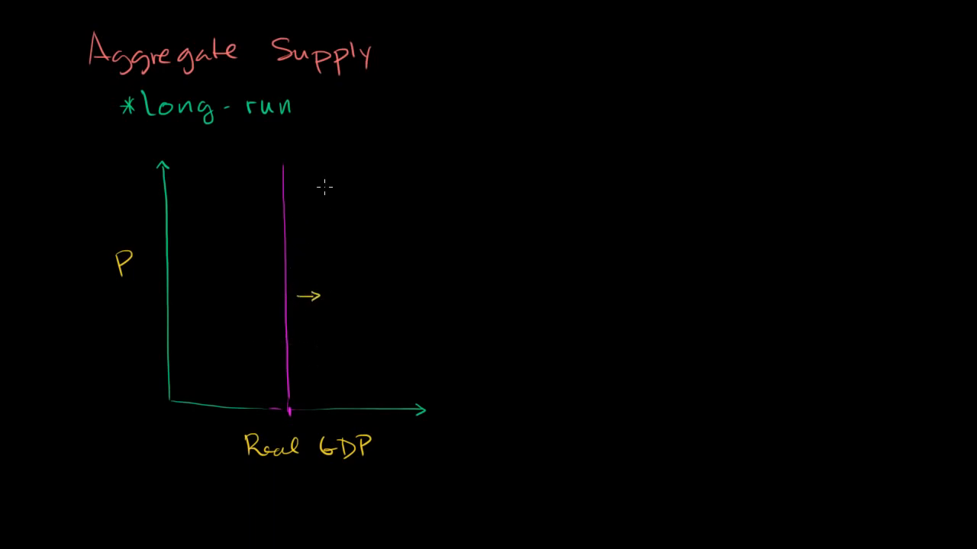
mouse_move(333, 370)
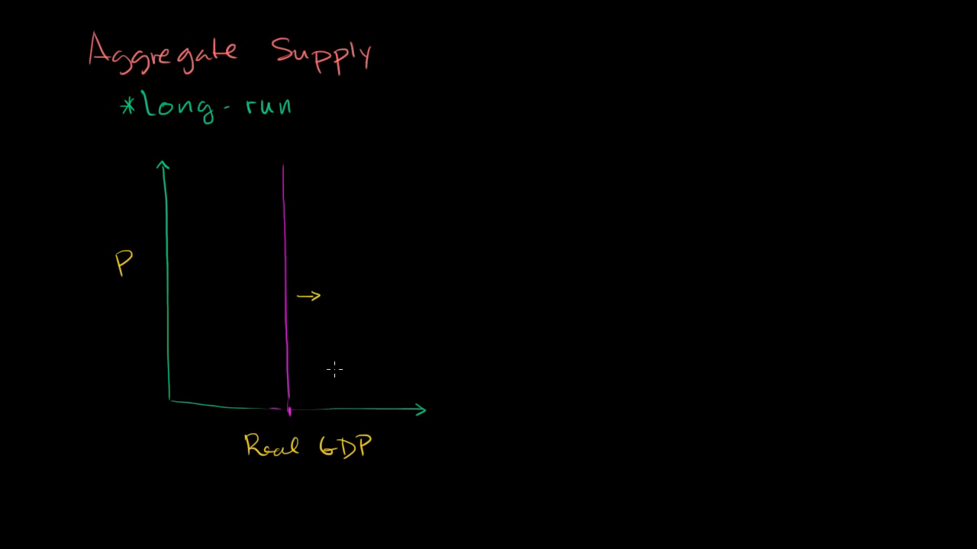
mouse_move(300, 342)
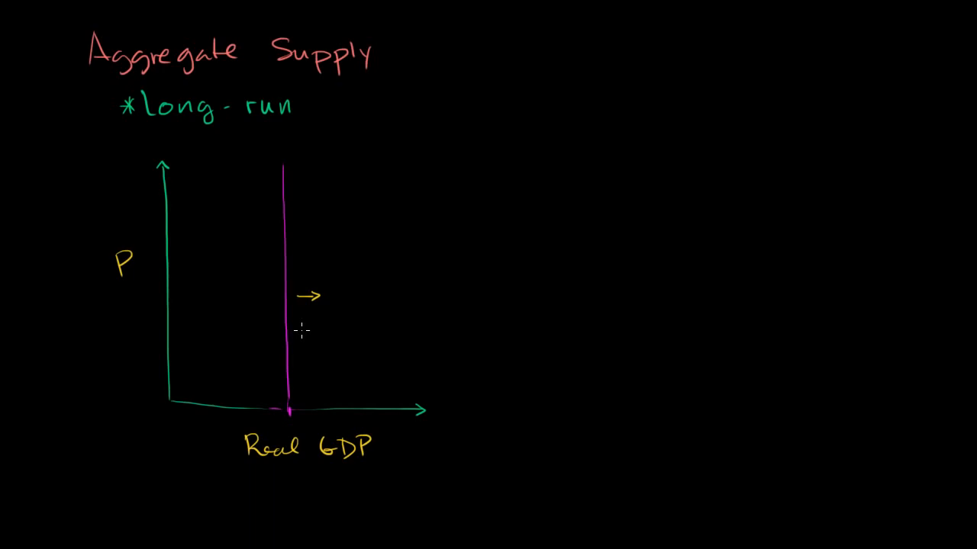
mouse_move(244, 328)
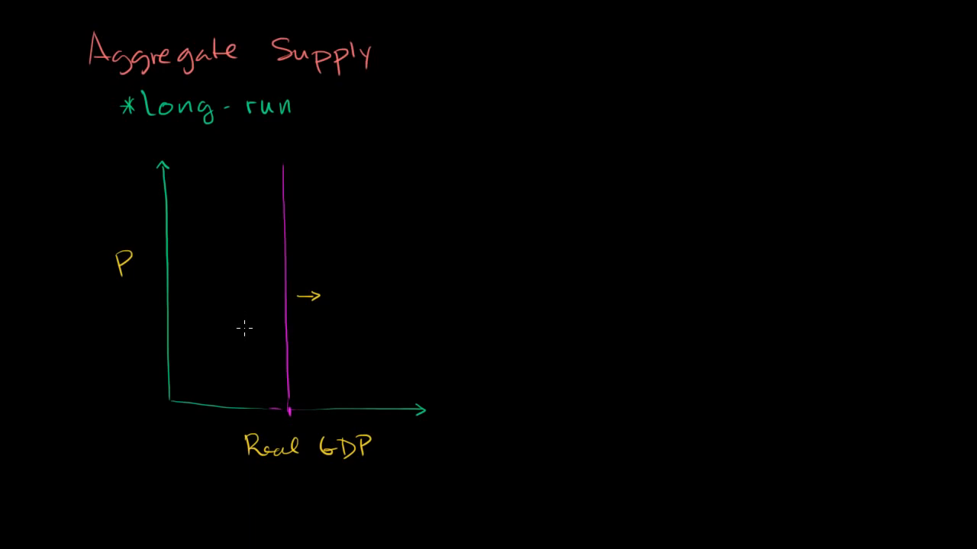
mouse_move(302, 324)
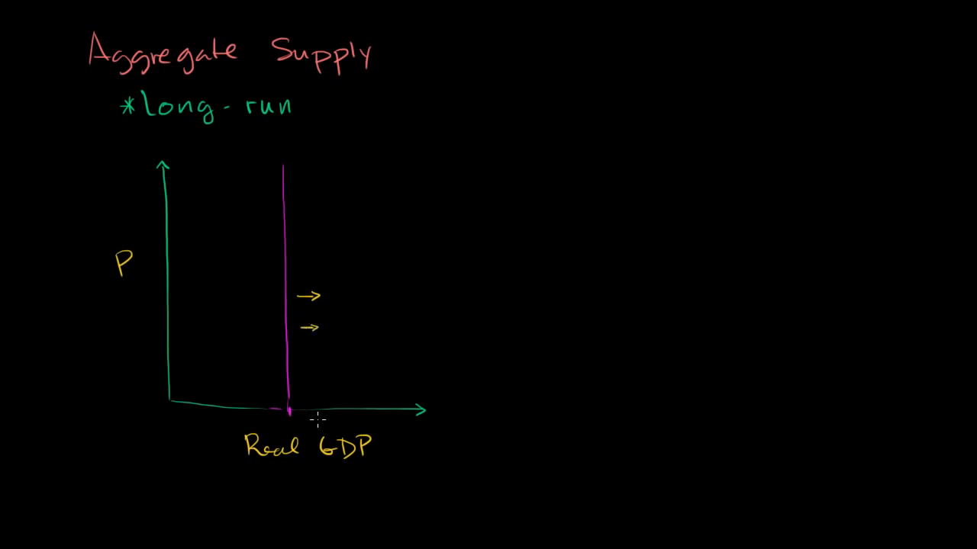
mouse_move(349, 412)
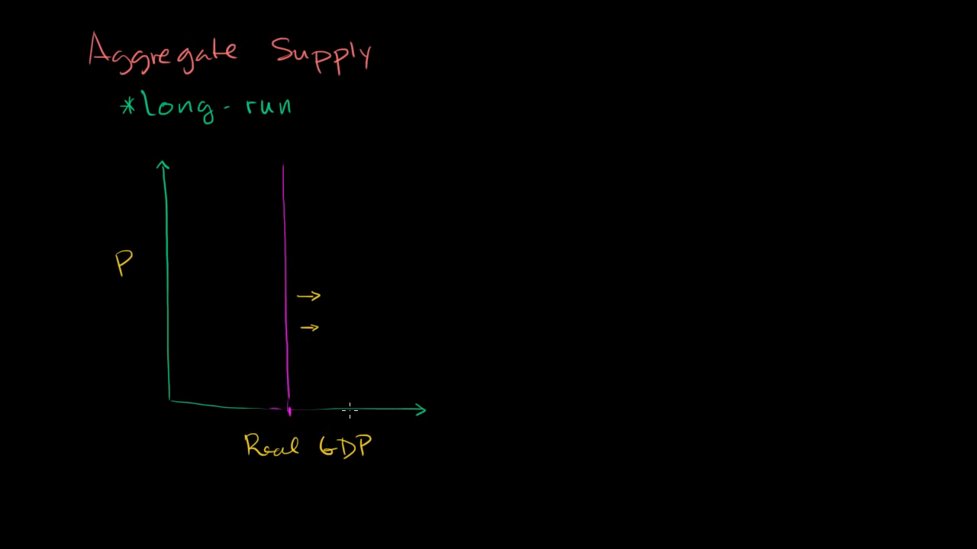
mouse_move(48, 219)
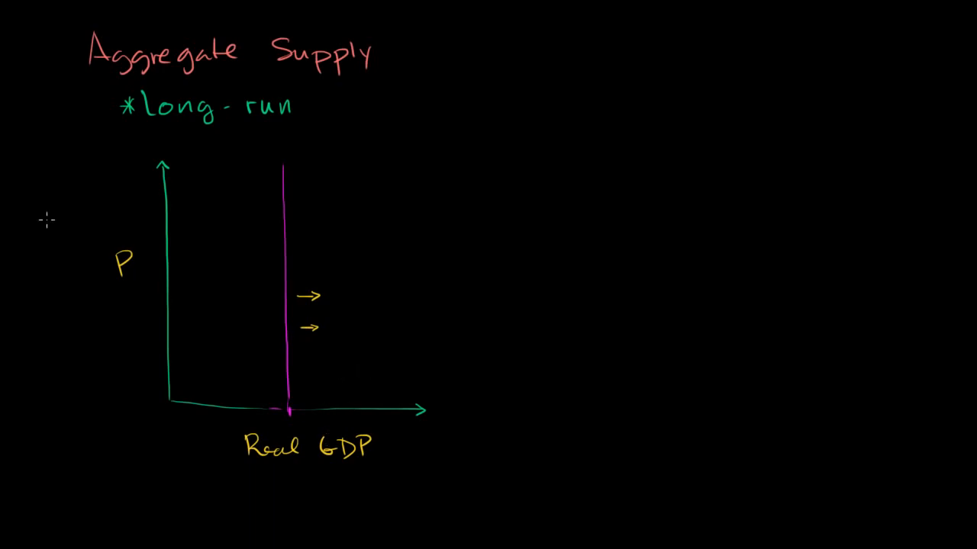
mouse_move(297, 230)
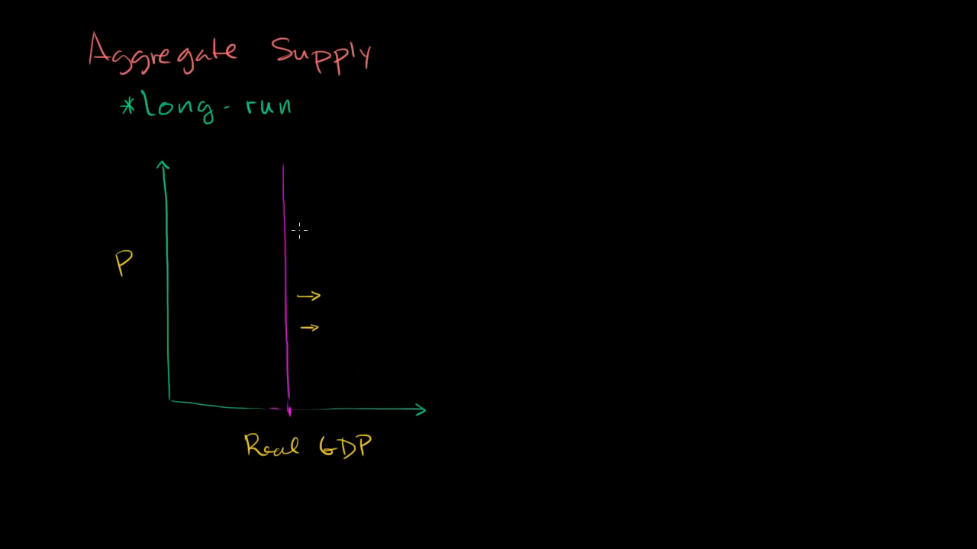
mouse_move(293, 266)
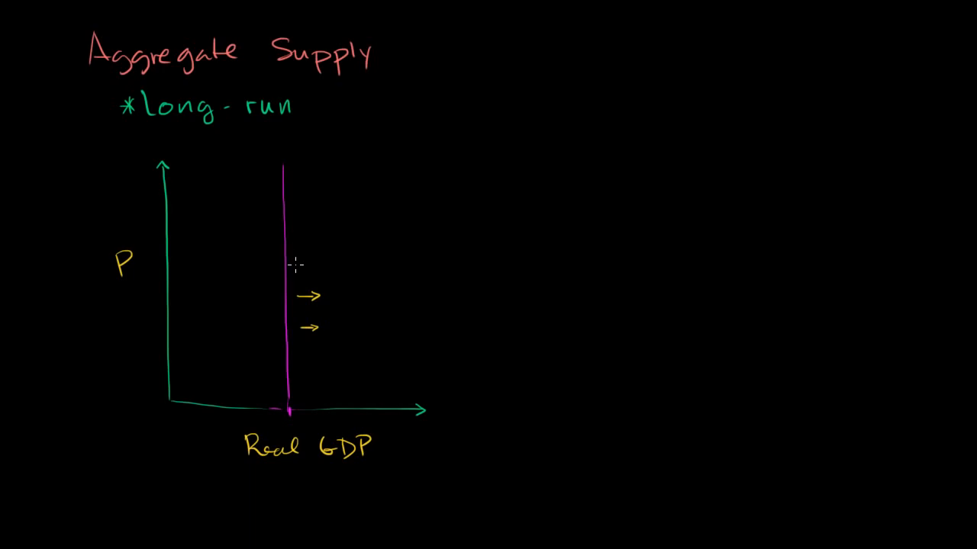
mouse_move(312, 228)
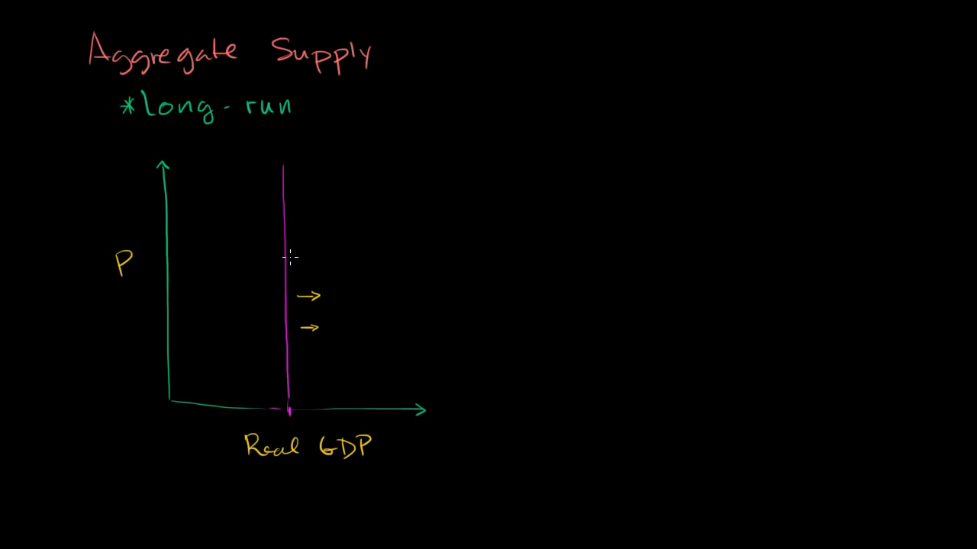
mouse_move(299, 248)
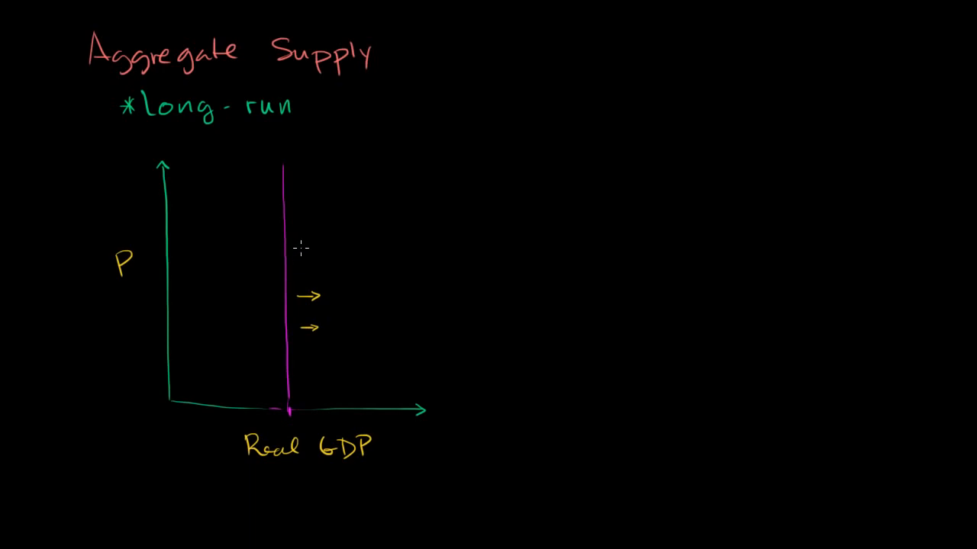
mouse_move(293, 223)
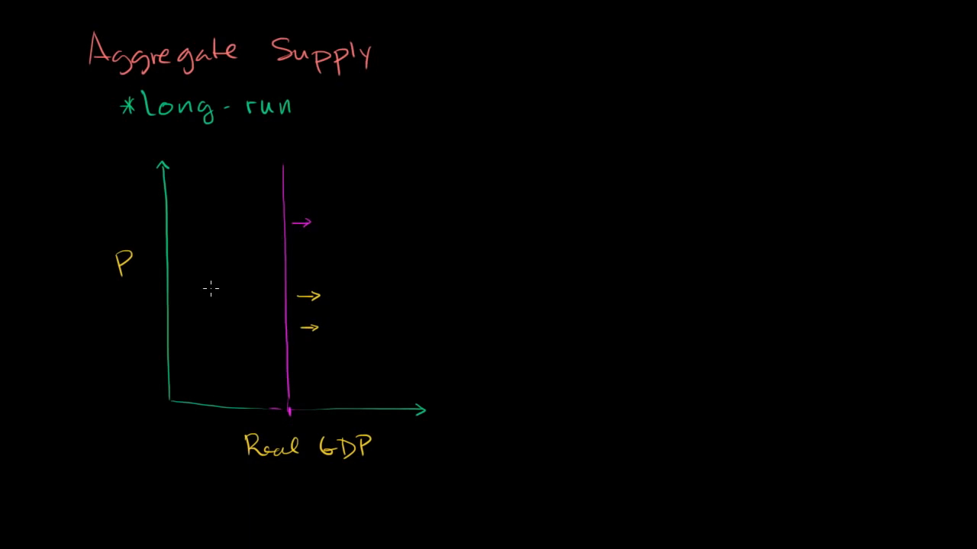
mouse_move(210, 284)
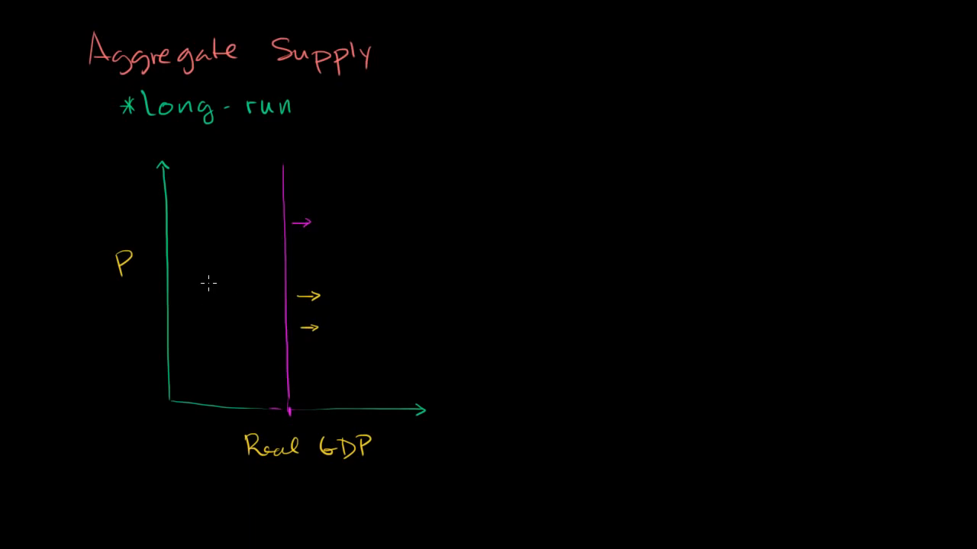
mouse_move(256, 204)
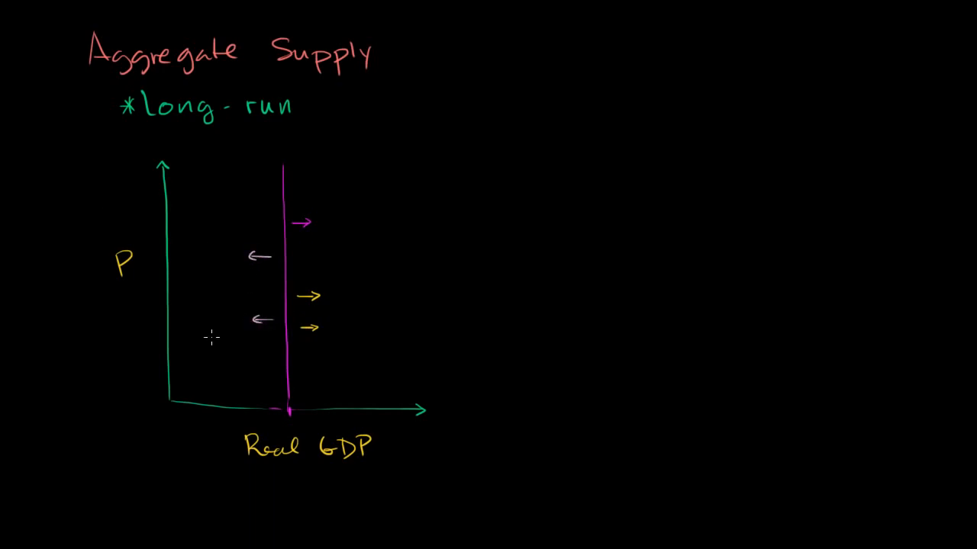
mouse_move(288, 241)
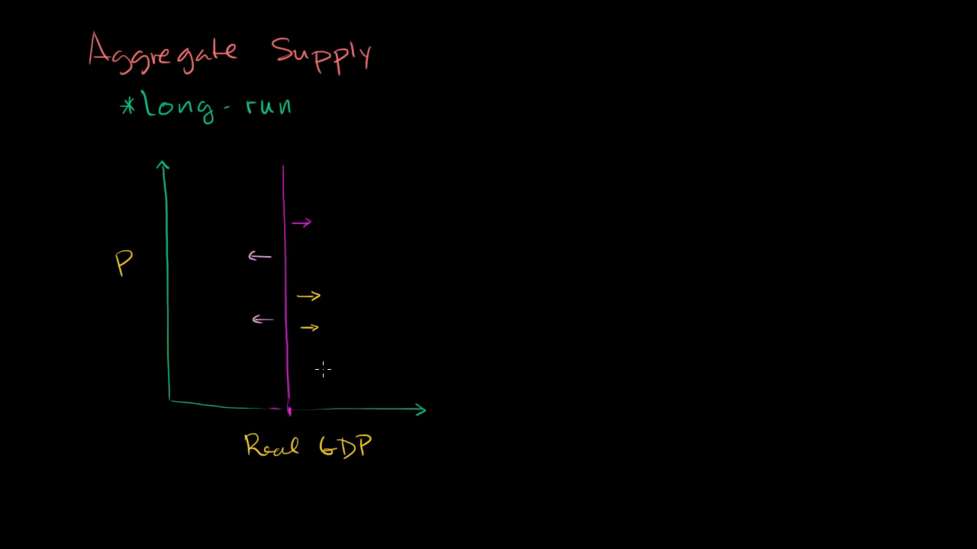
mouse_move(296, 326)
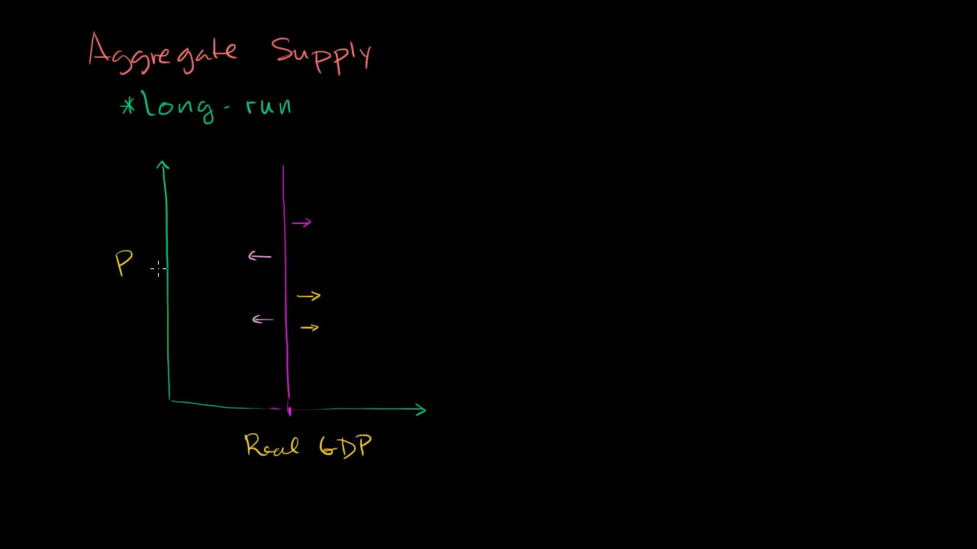
mouse_move(238, 321)
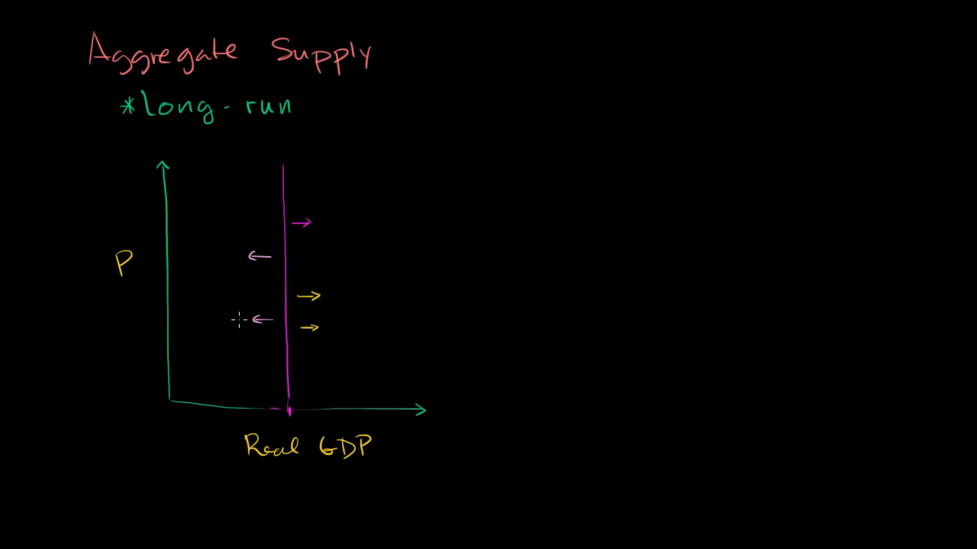
mouse_move(253, 338)
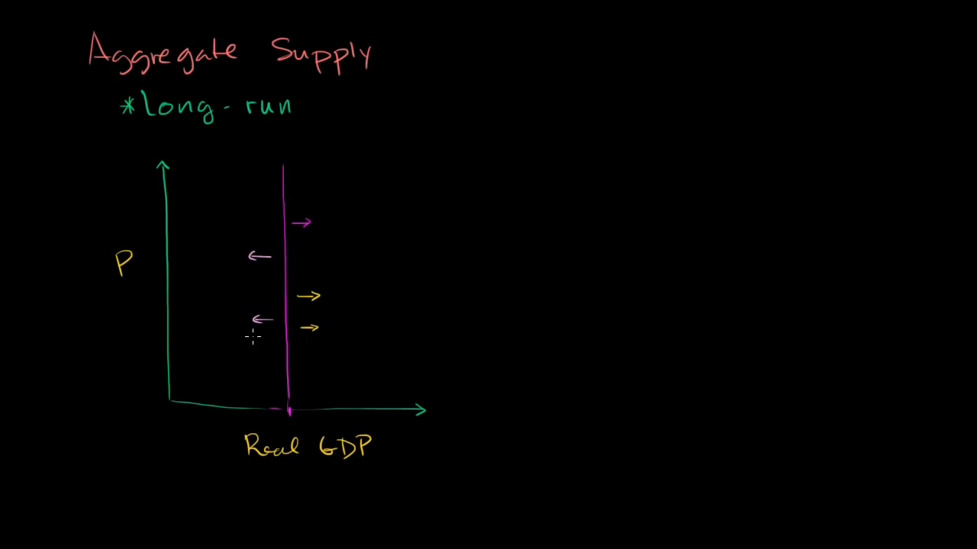
mouse_move(263, 349)
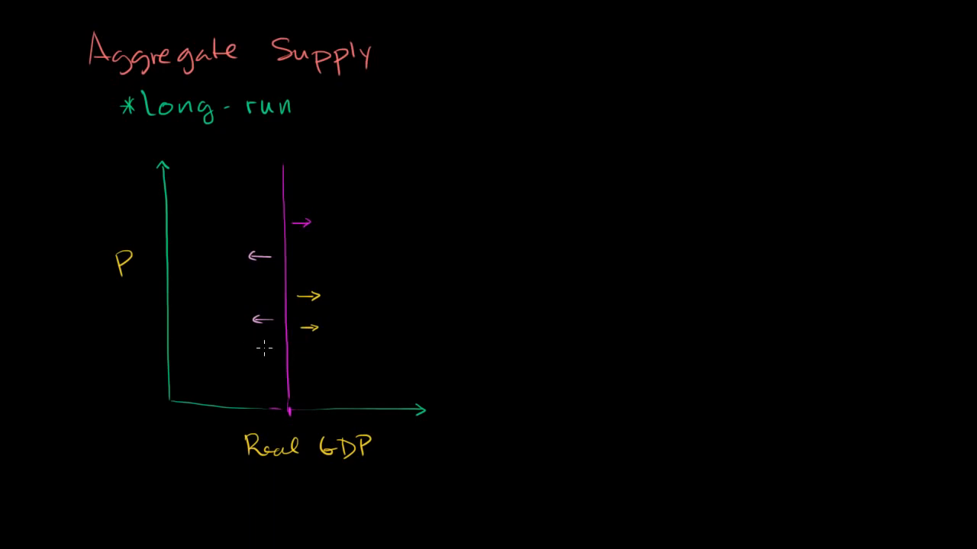
mouse_move(267, 363)
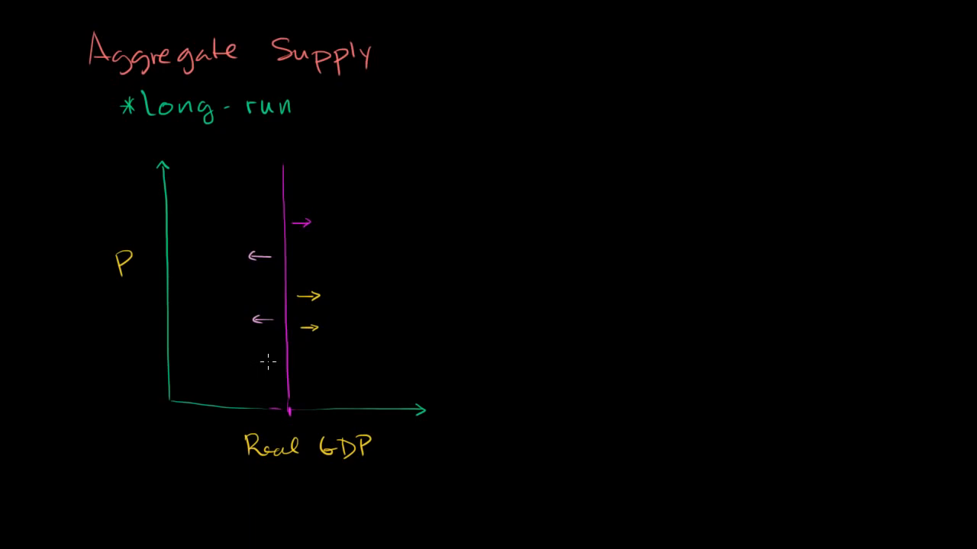
mouse_move(265, 351)
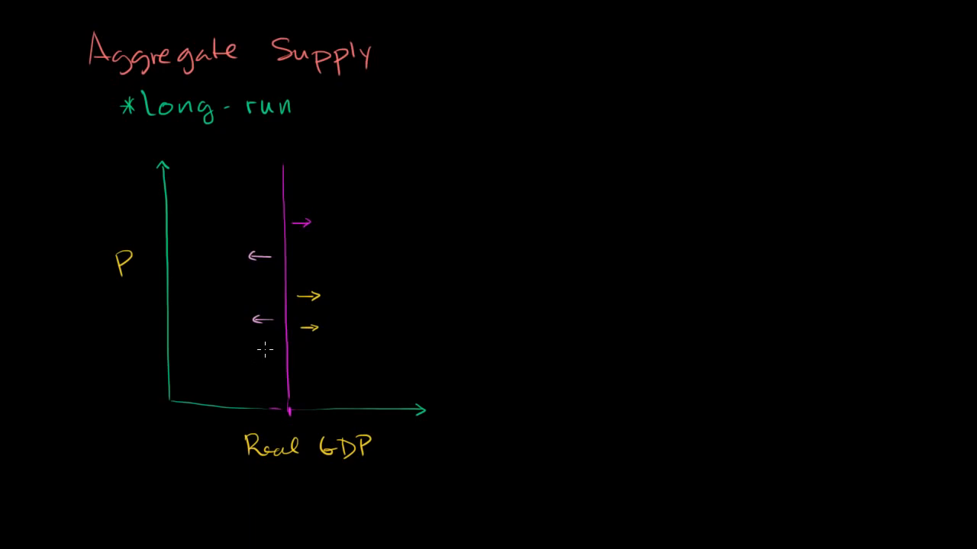
mouse_move(284, 290)
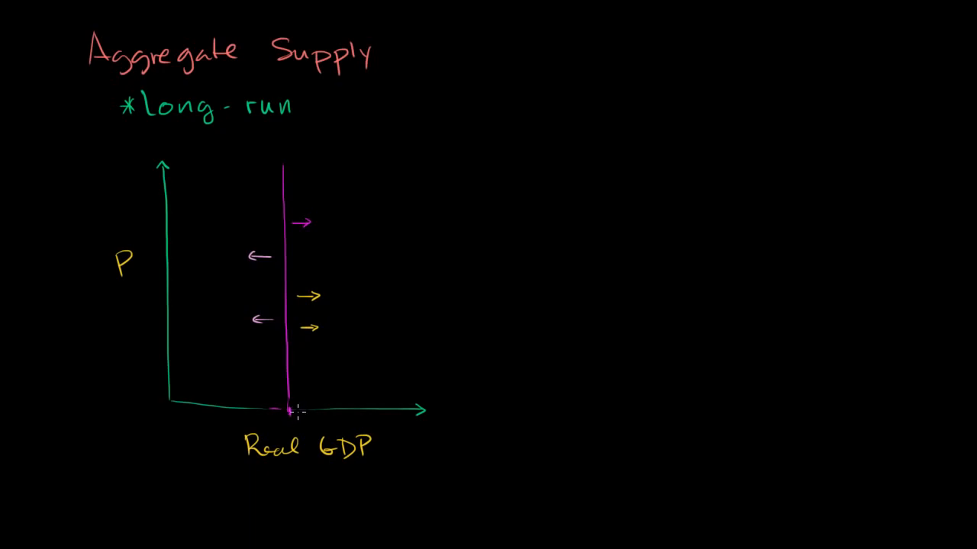
mouse_move(305, 294)
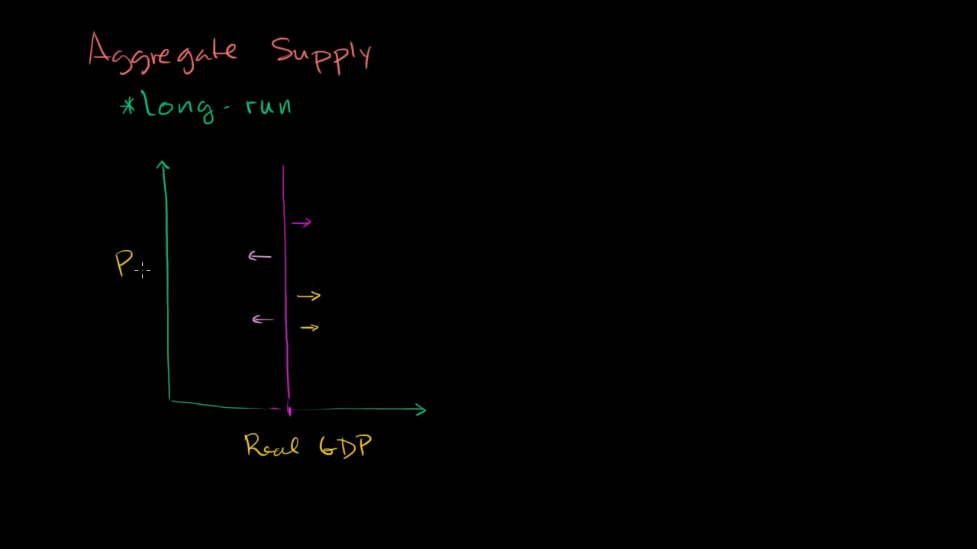
mouse_move(253, 364)
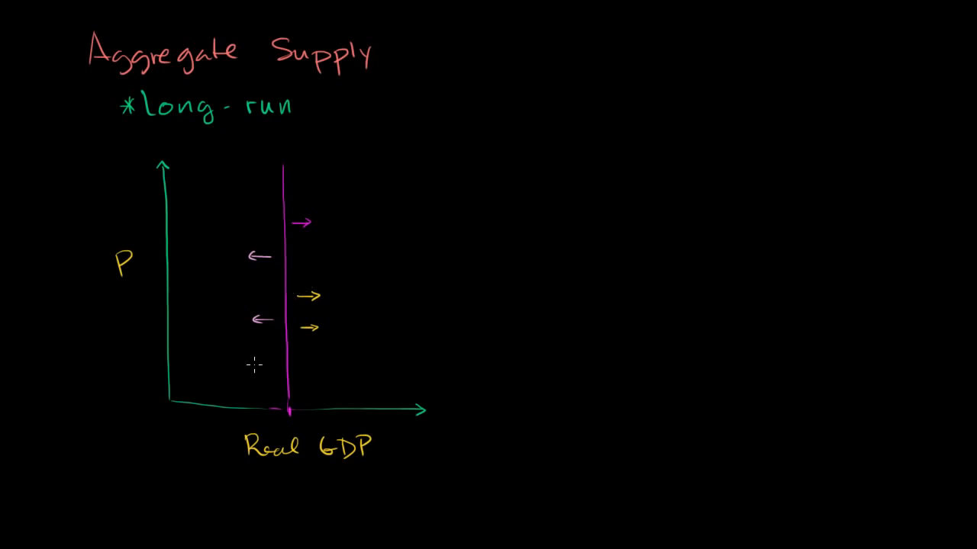
mouse_move(253, 405)
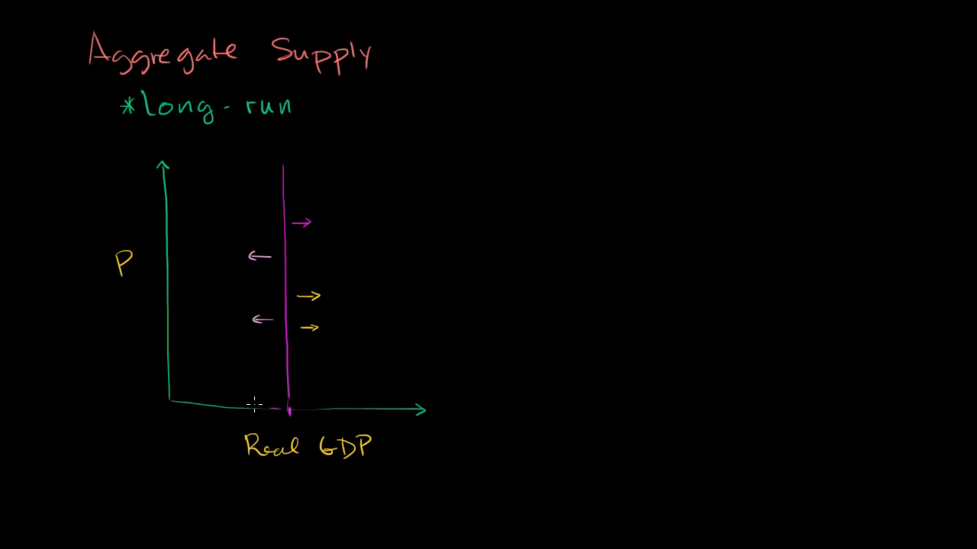